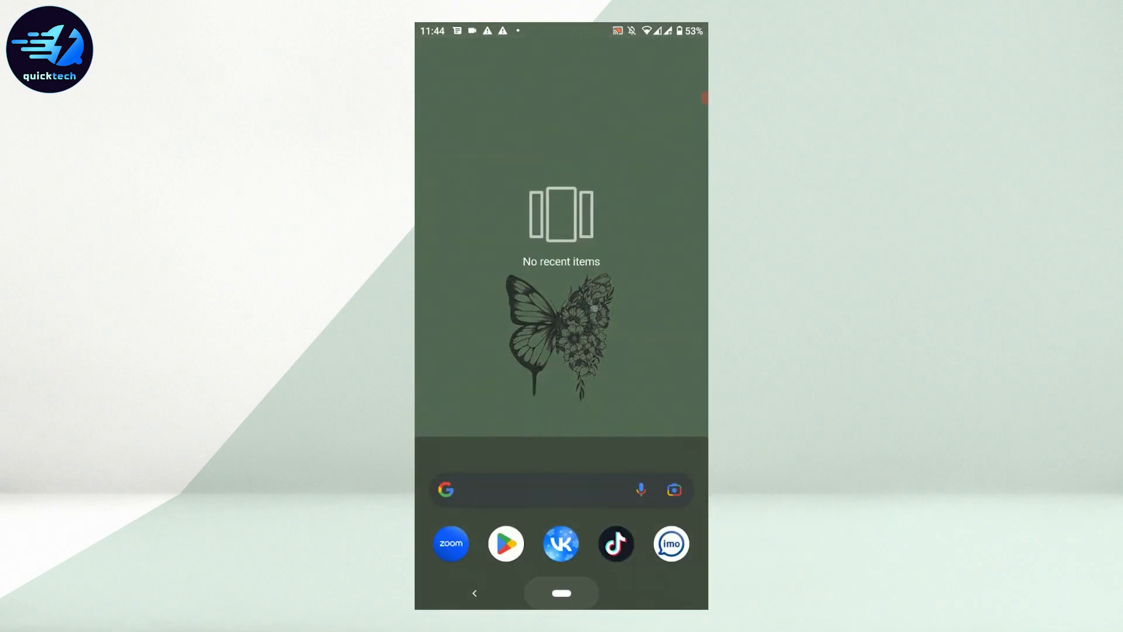
# Step: Launch VK from the dock and switch from the news feed to the Hub of mini apps
pyautogui.click(561, 543)
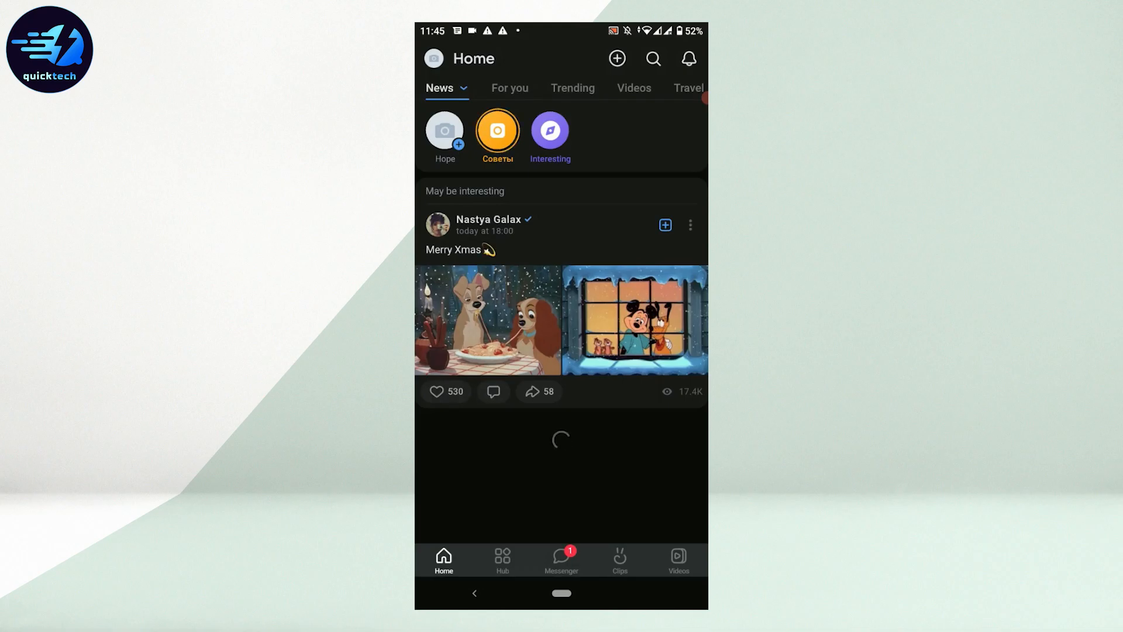
pyautogui.scroll(-3)
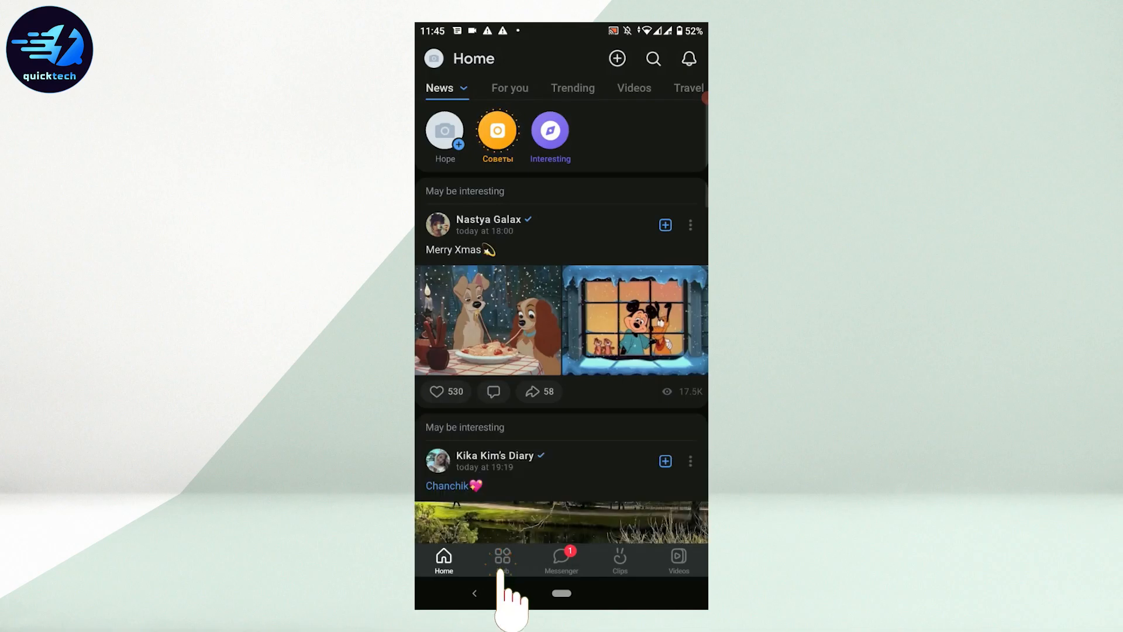
pyautogui.click(502, 561)
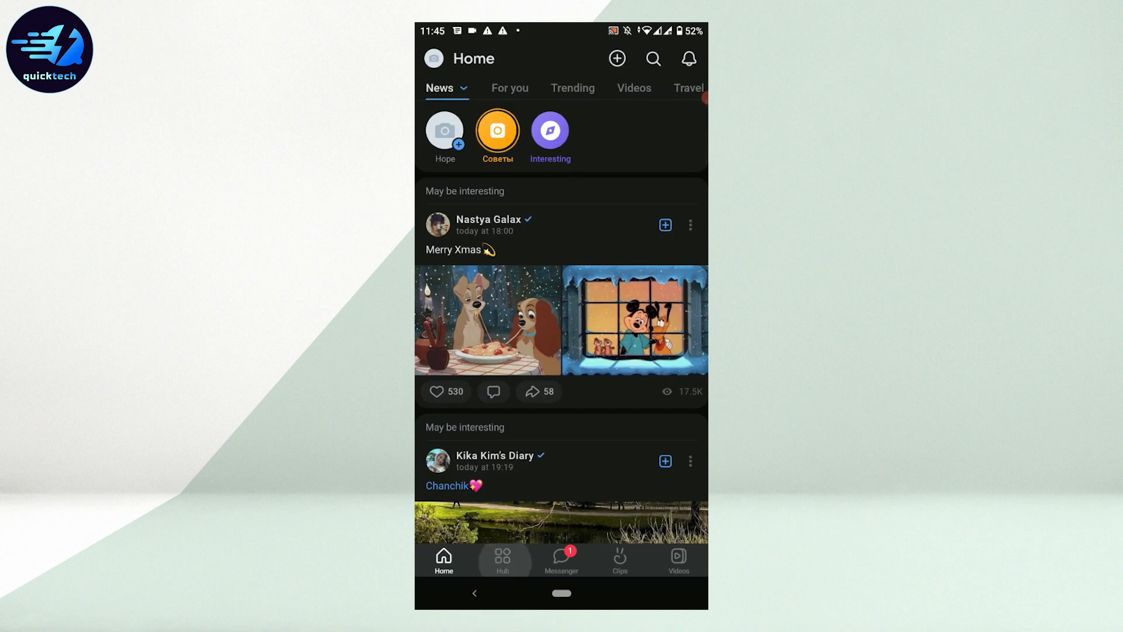
pyautogui.click(502, 561)
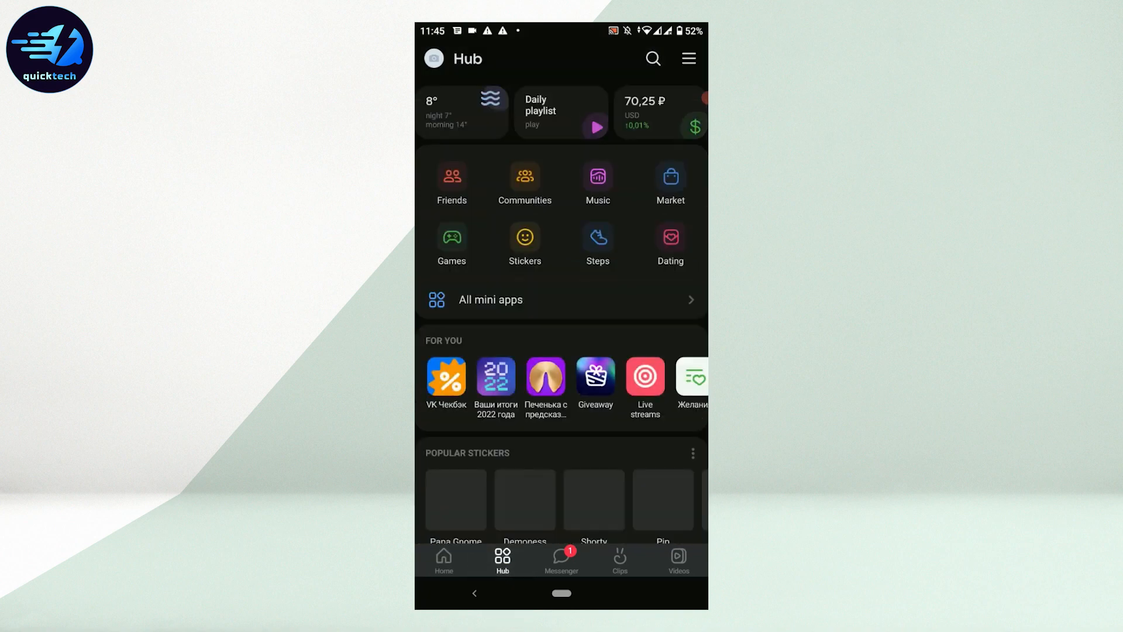
# Step: Open the Hub's hamburger menu and go into the app's Settings page
pyautogui.scroll(-3)
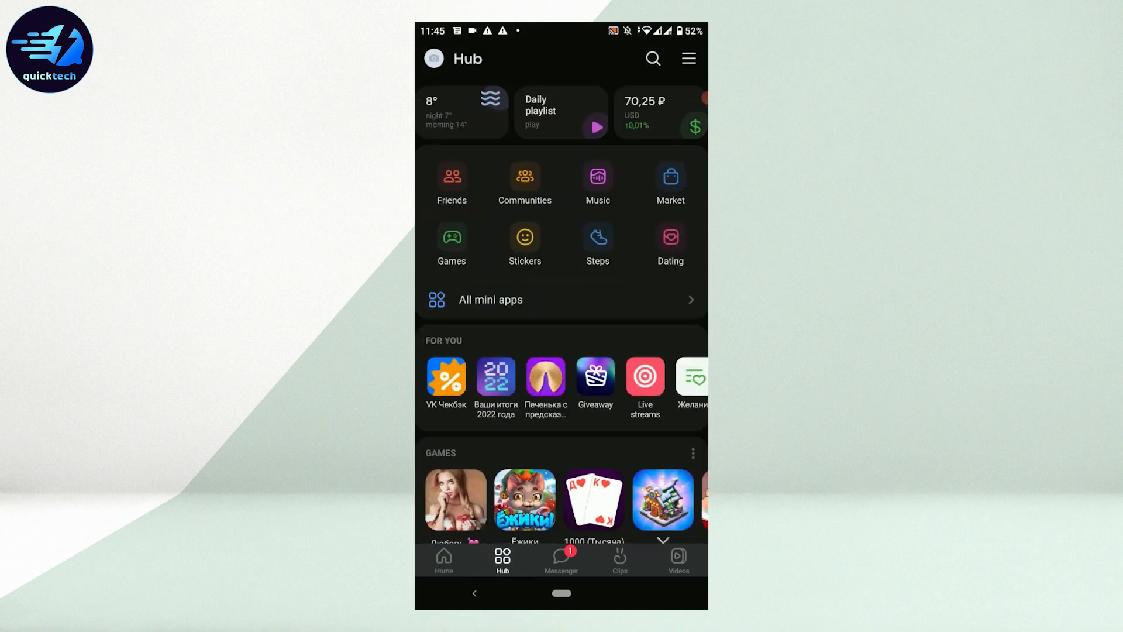
pyautogui.click(688, 58)
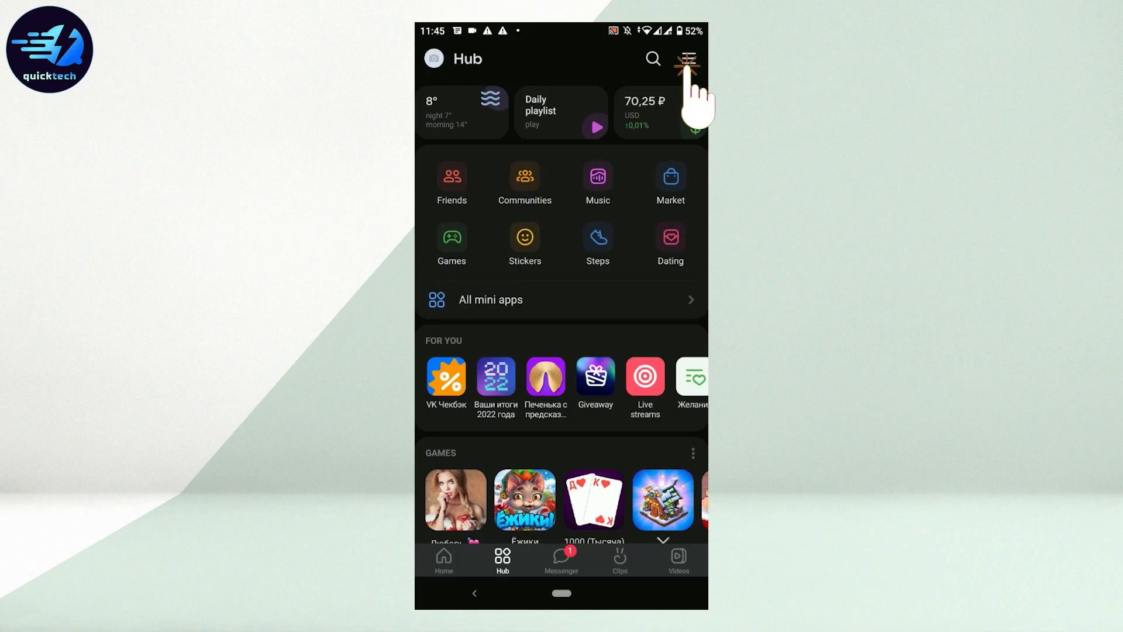
pyautogui.click(687, 58)
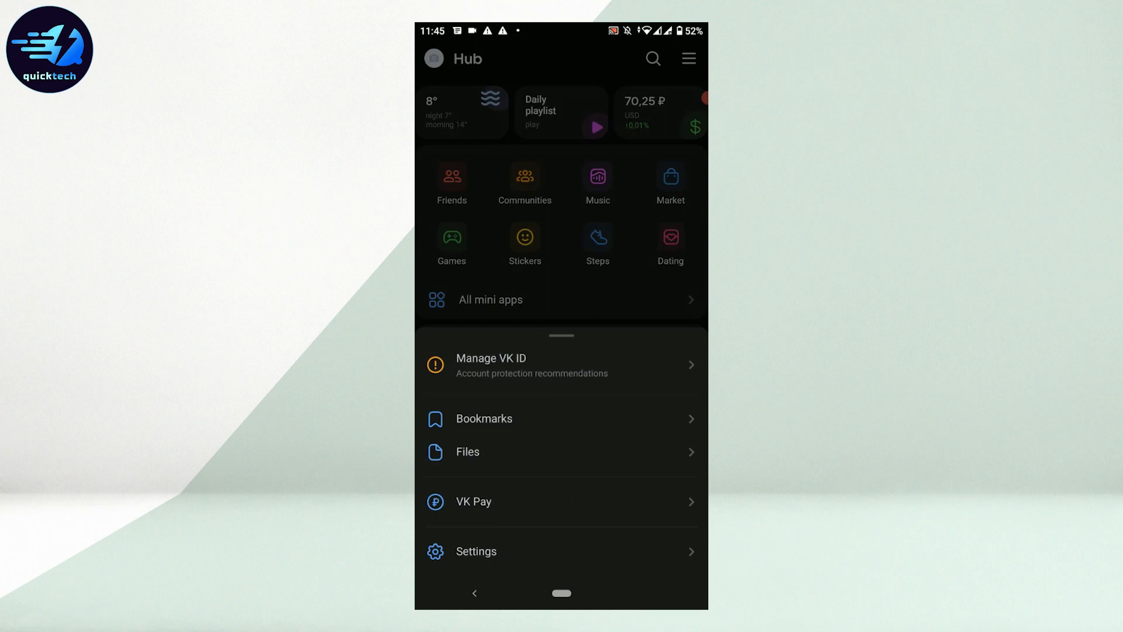
pyautogui.click(476, 551)
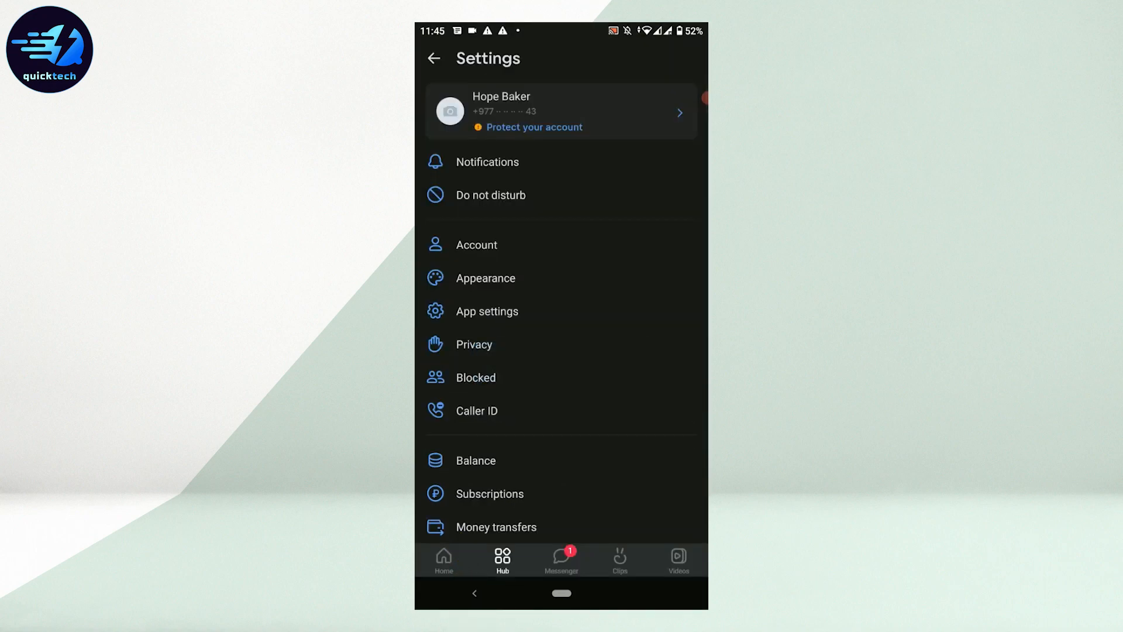
# Step: Sign out of the VK account from Settings and confirm in the dialog
pyautogui.click(446, 502)
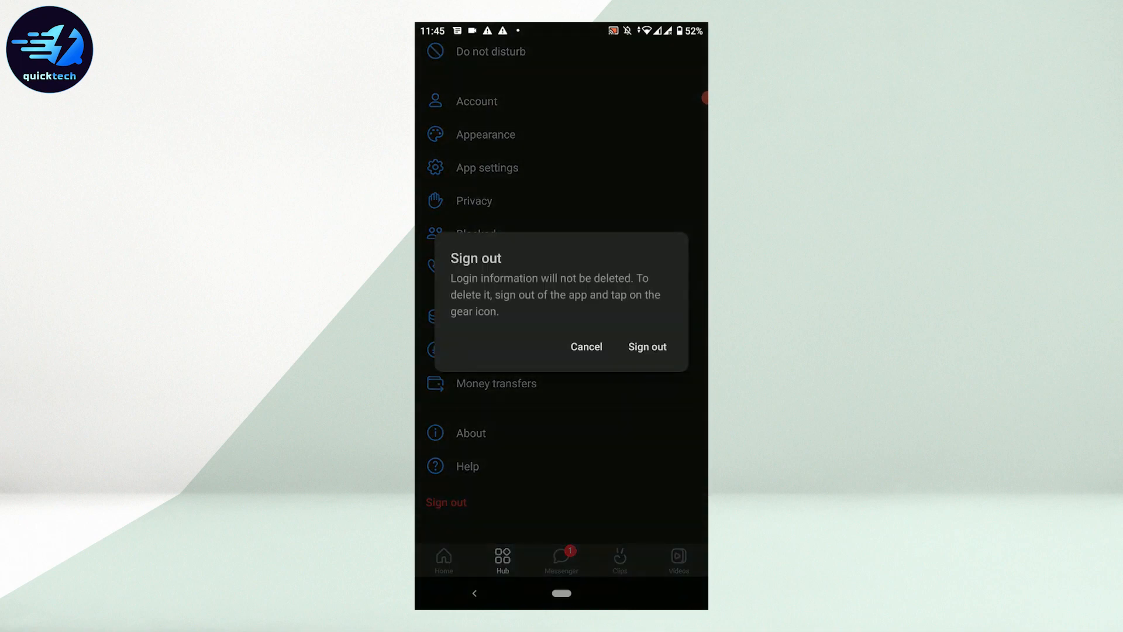
pyautogui.click(646, 346)
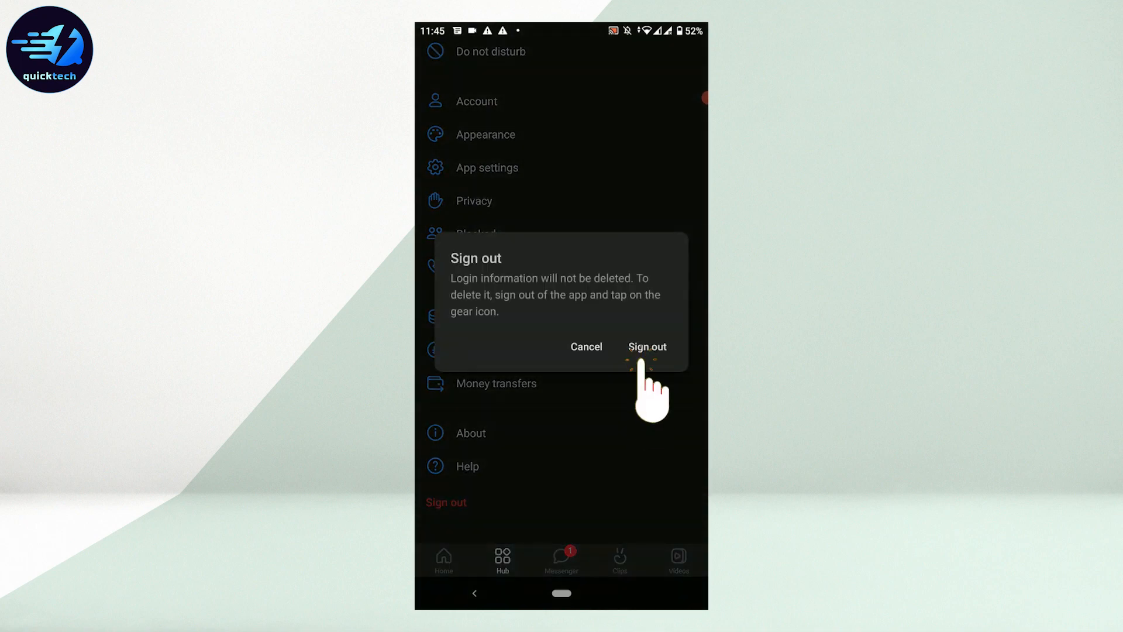
pyautogui.click(646, 346)
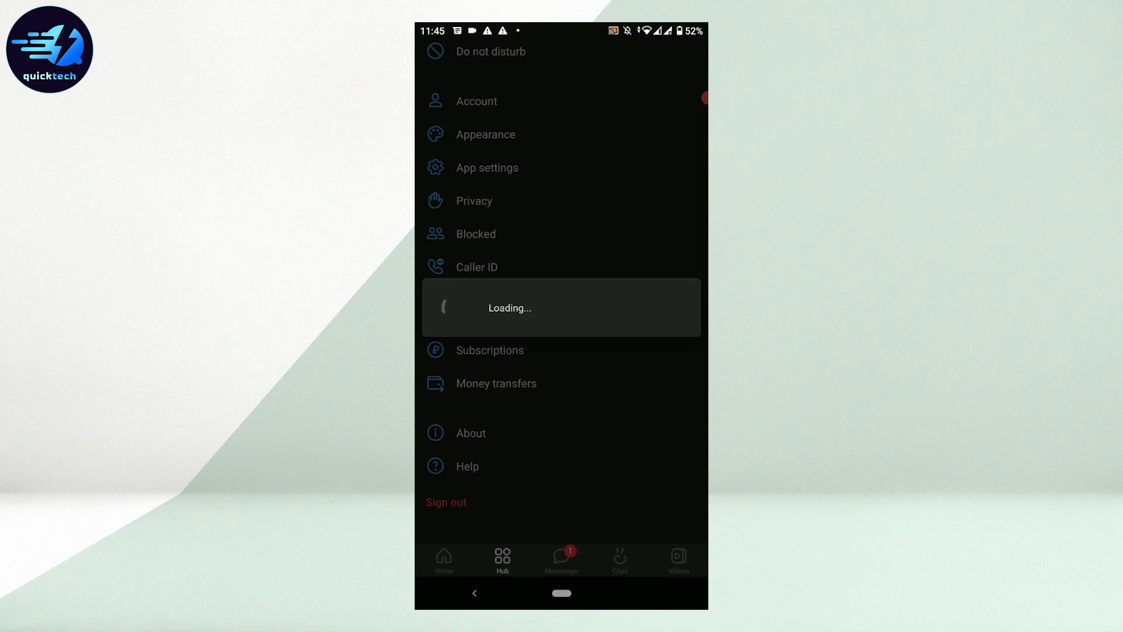